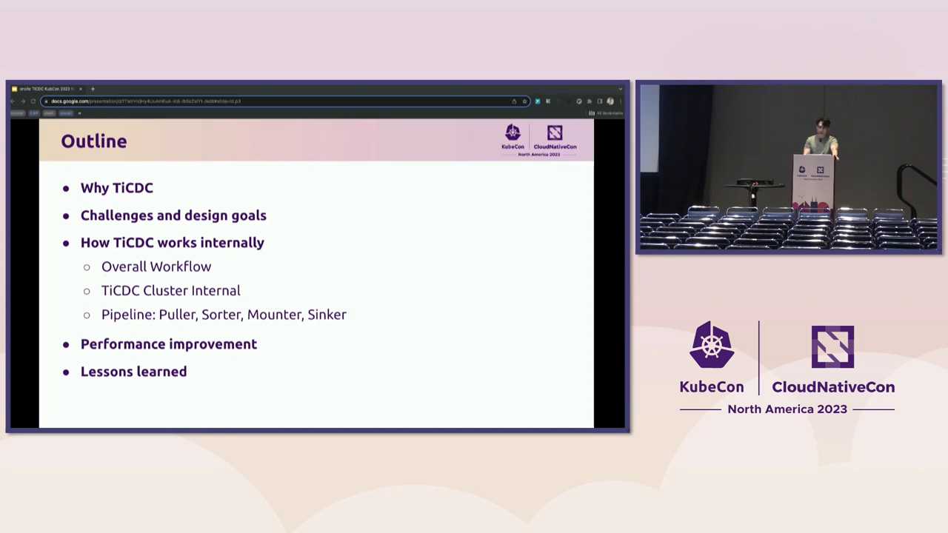
key(Right)
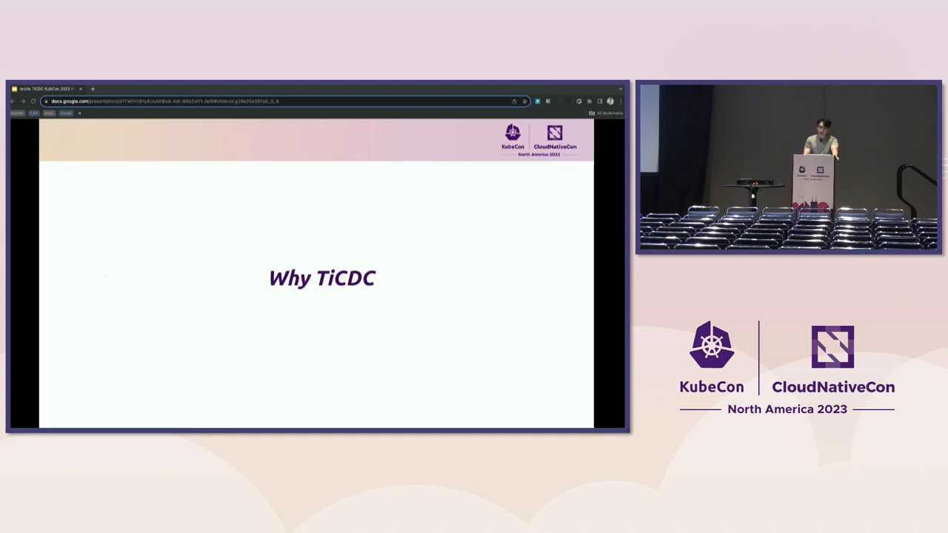
key(Right)
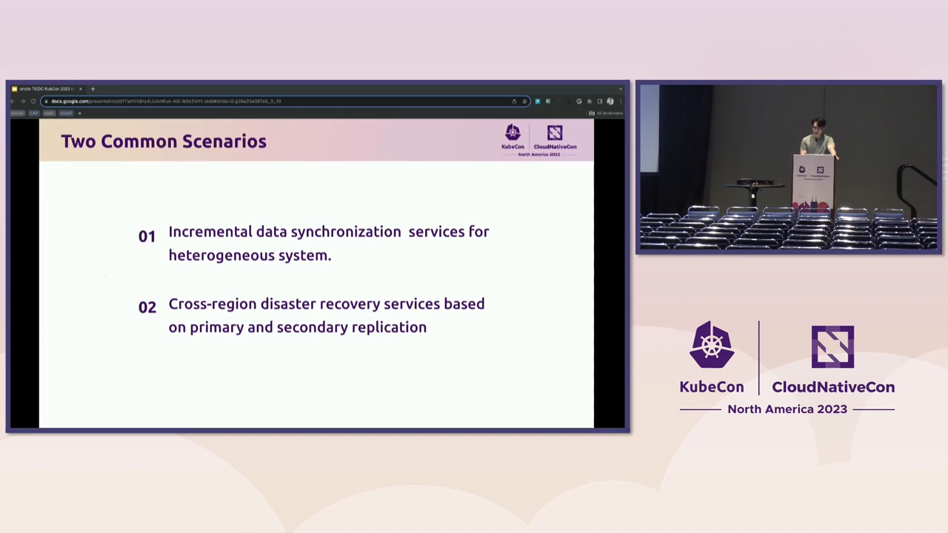
key(Right)
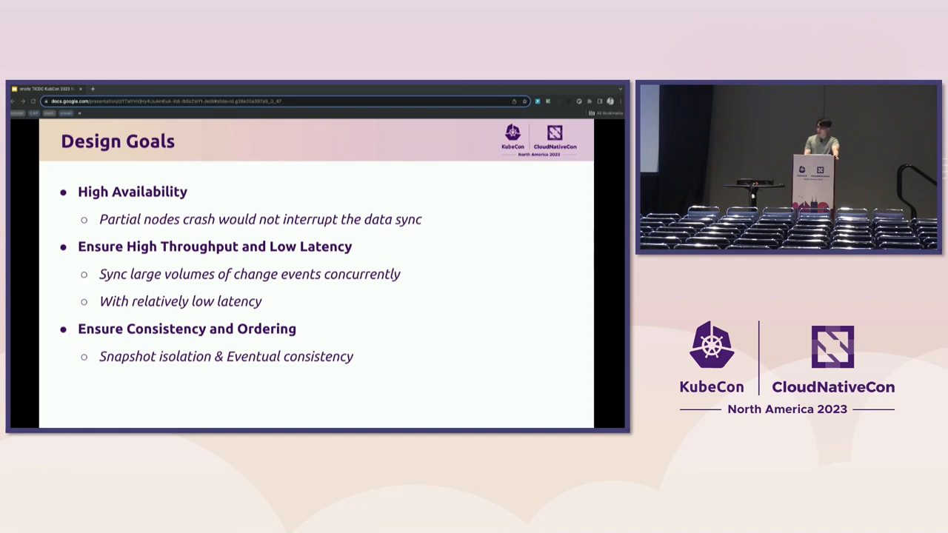
key(Right)
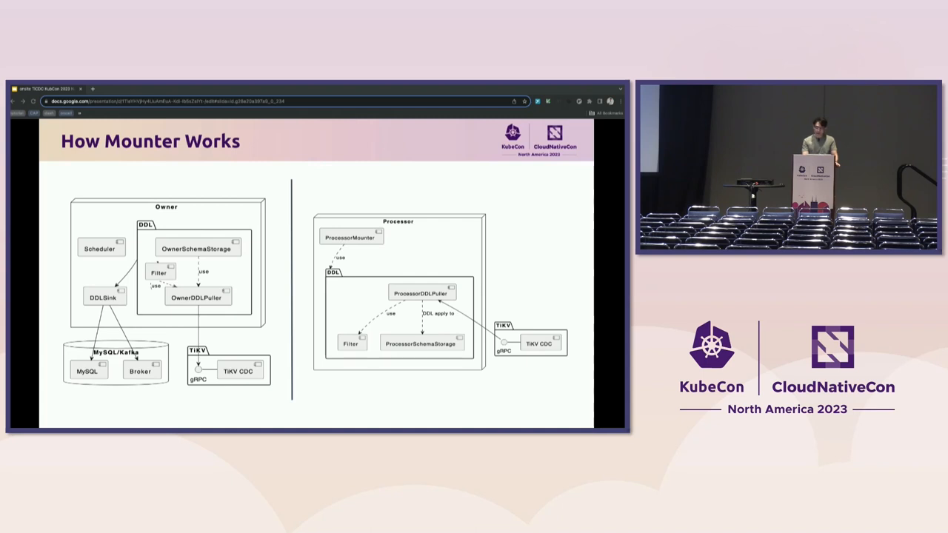
key(Right)
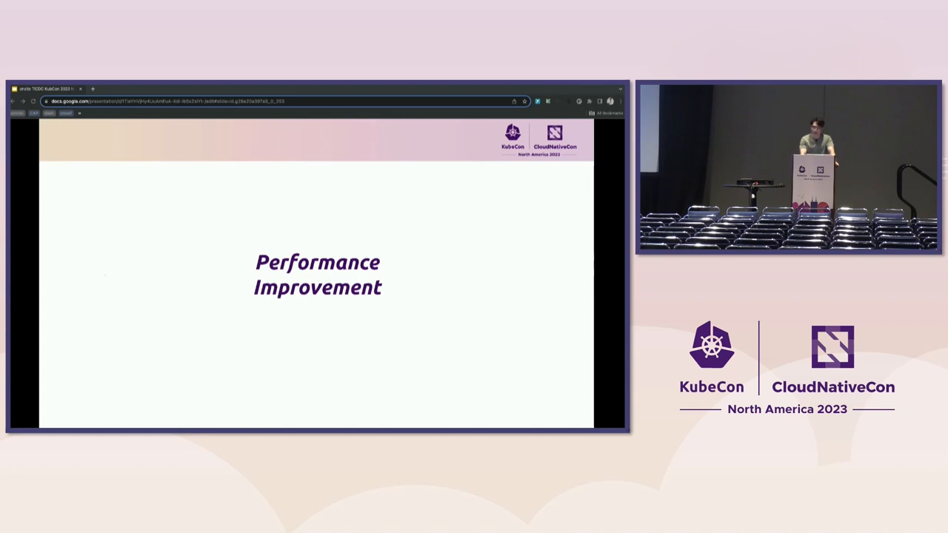
key(right)
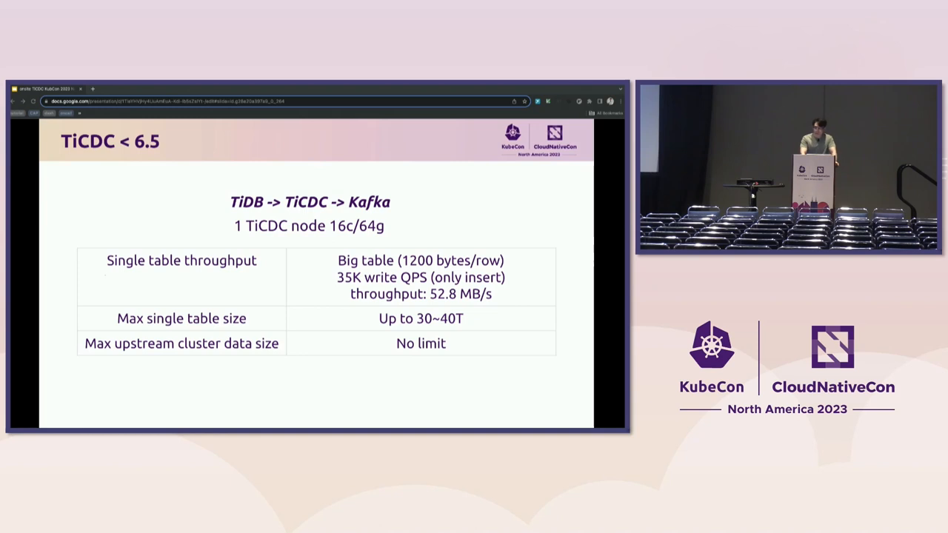
key(Right)
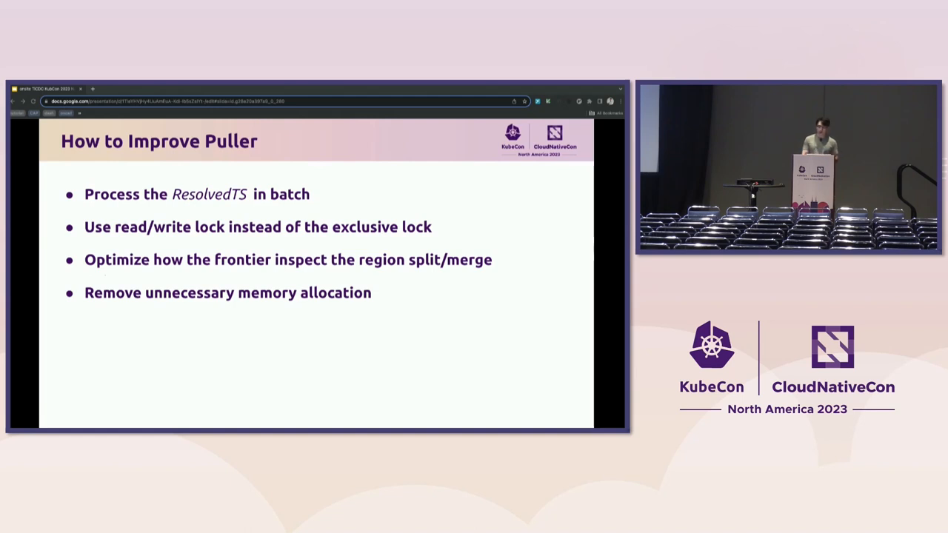
key(Right)
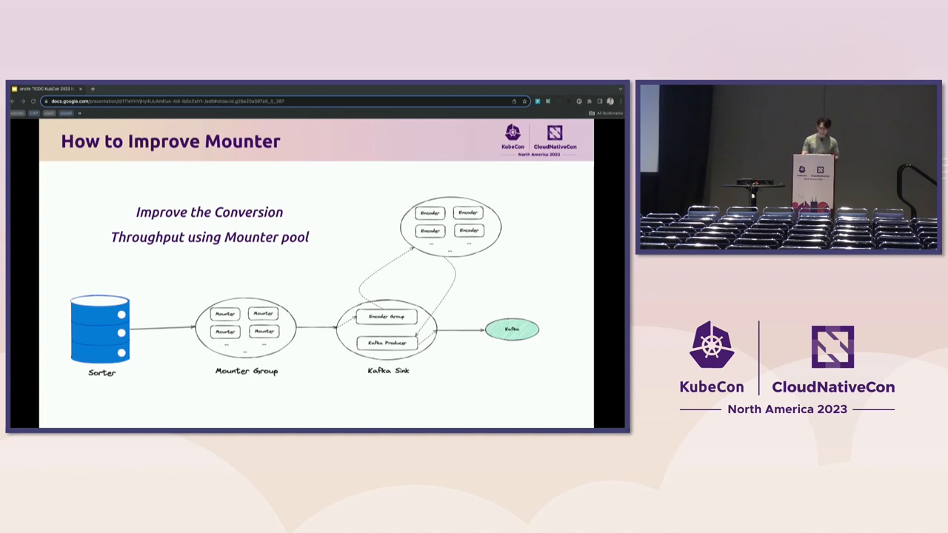
key(right)
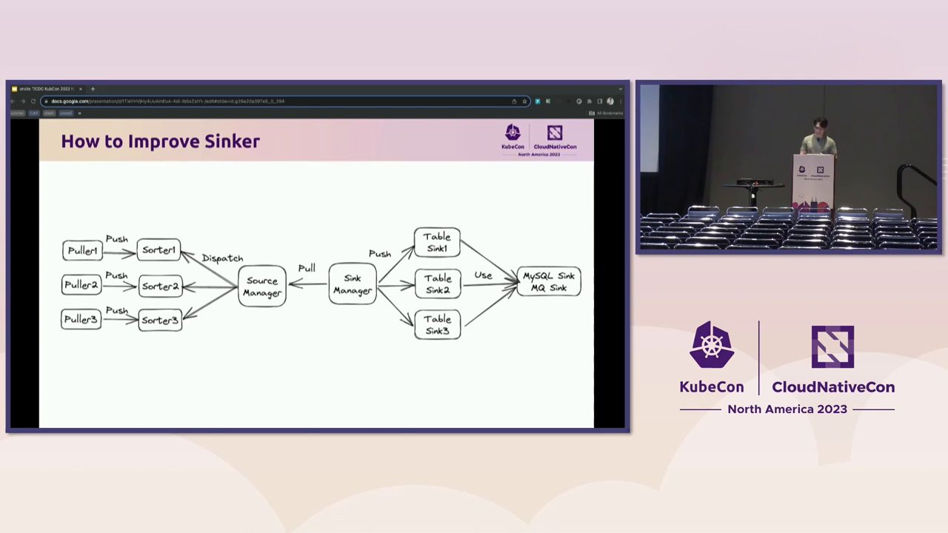
key(right)
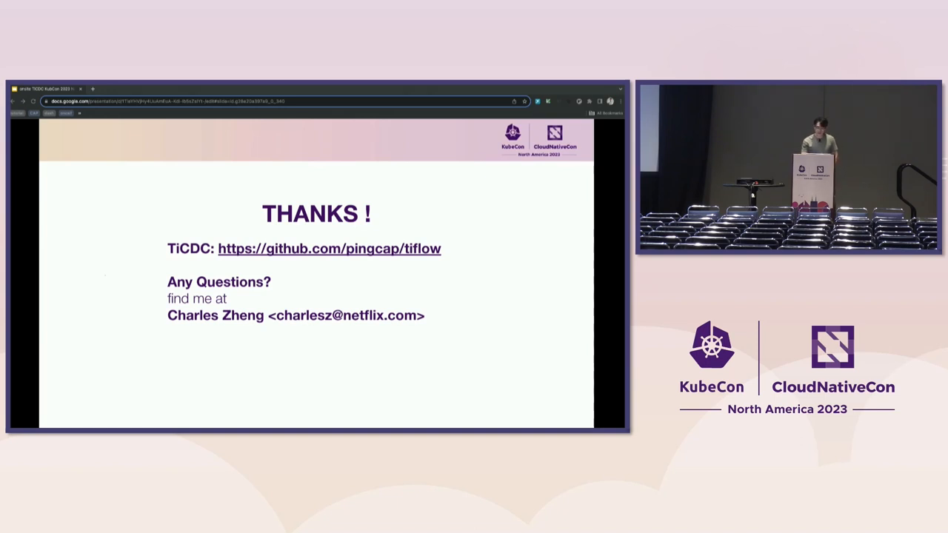
key(Right)
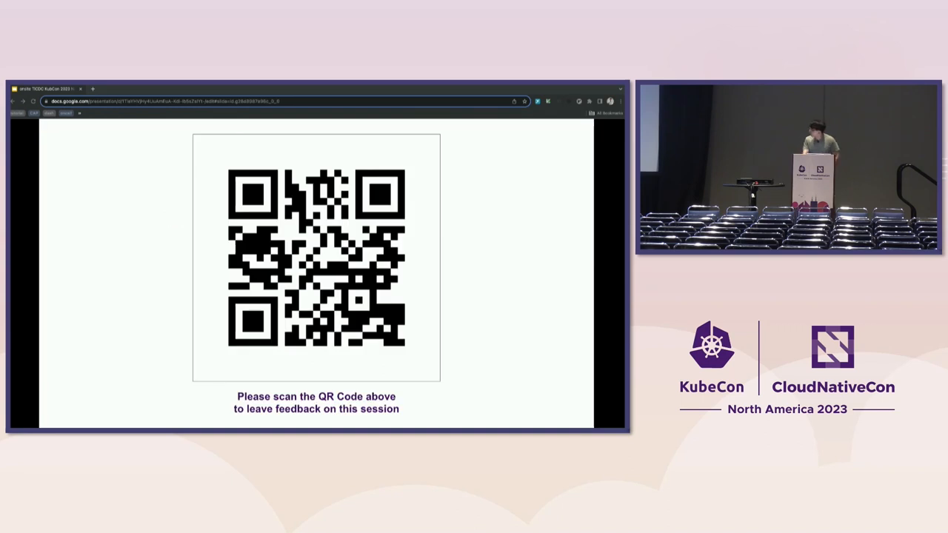